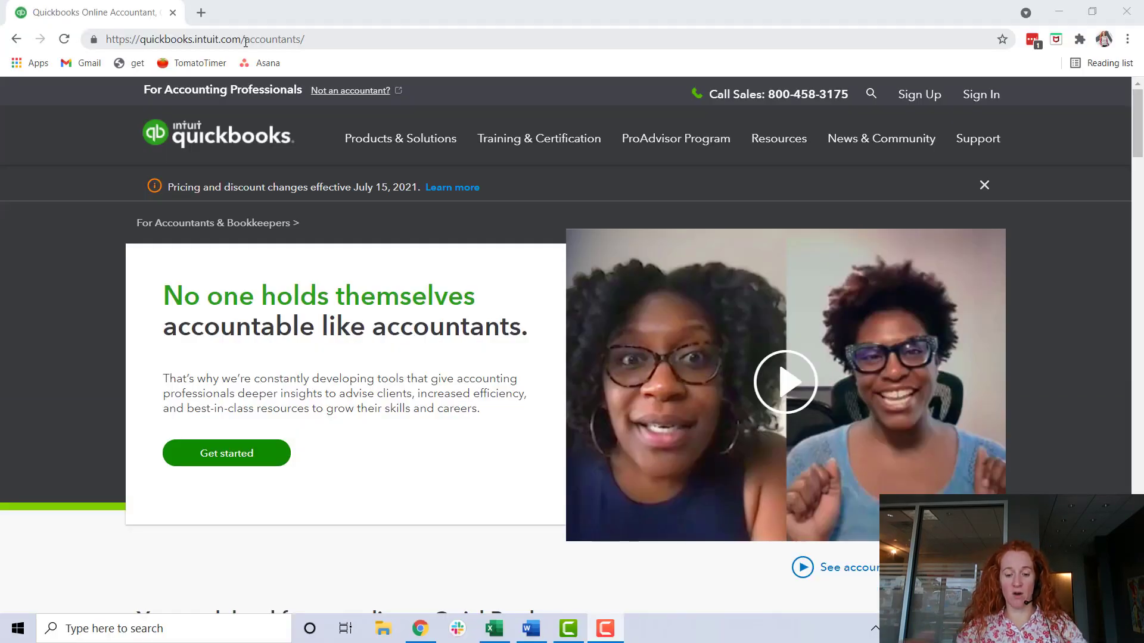
{"action": "mouse_move", "coordinate": [802, 94]}
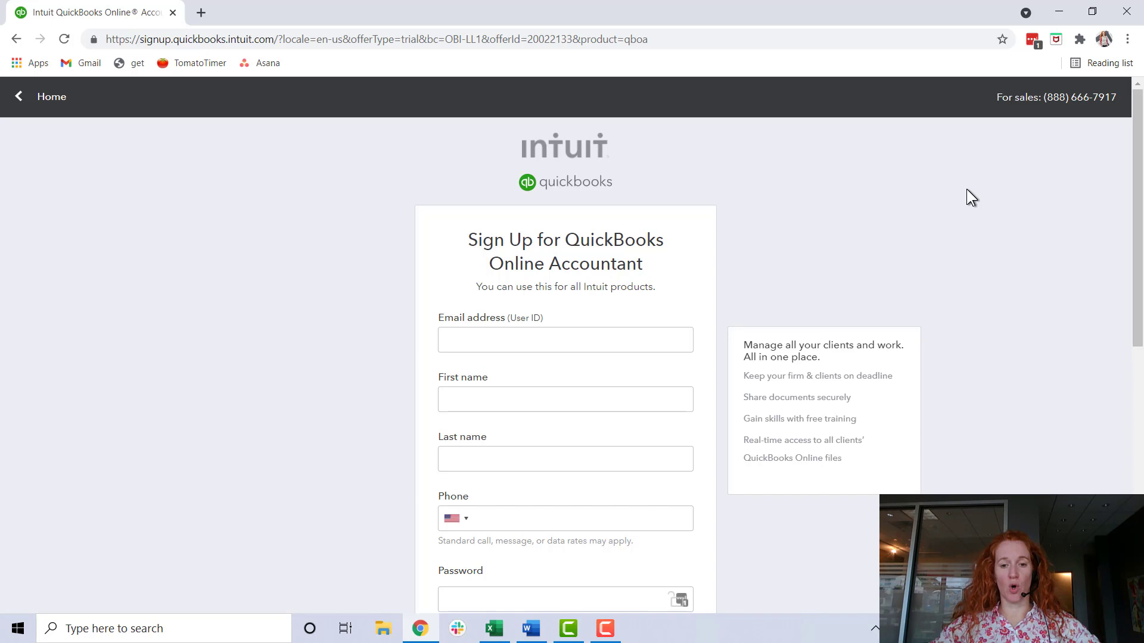
Scroll down the QuickBooks Online Accountant sign-up form to reach Continue
{"action": "scroll", "scroll_direction": "down", "scroll_amount": 3}
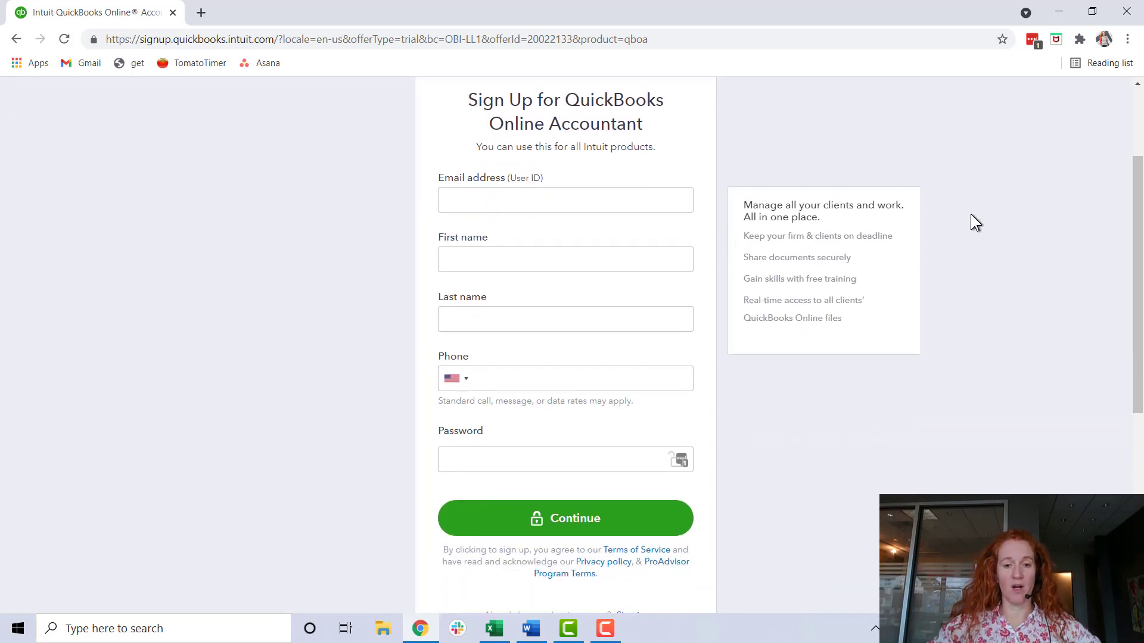
{"action": "scroll", "scroll_direction": "down", "scroll_amount": 3}
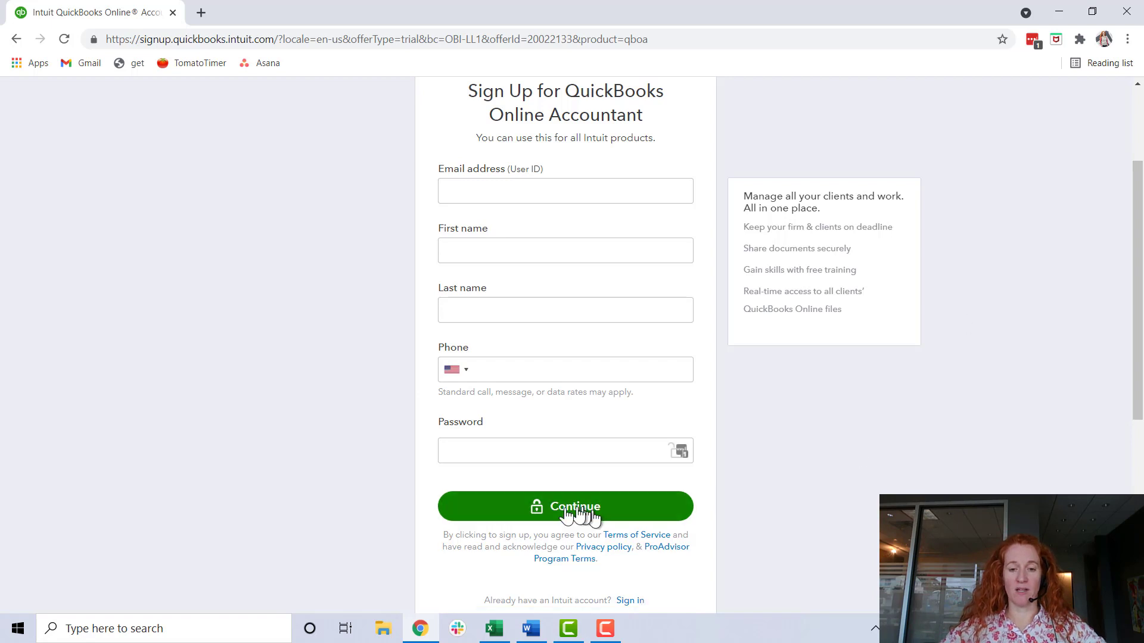
Create the firm account for Bookkeeping Side Hustle Test, ZIP 23454, one employee
{"action": "left_click", "coordinate": [564, 507]}
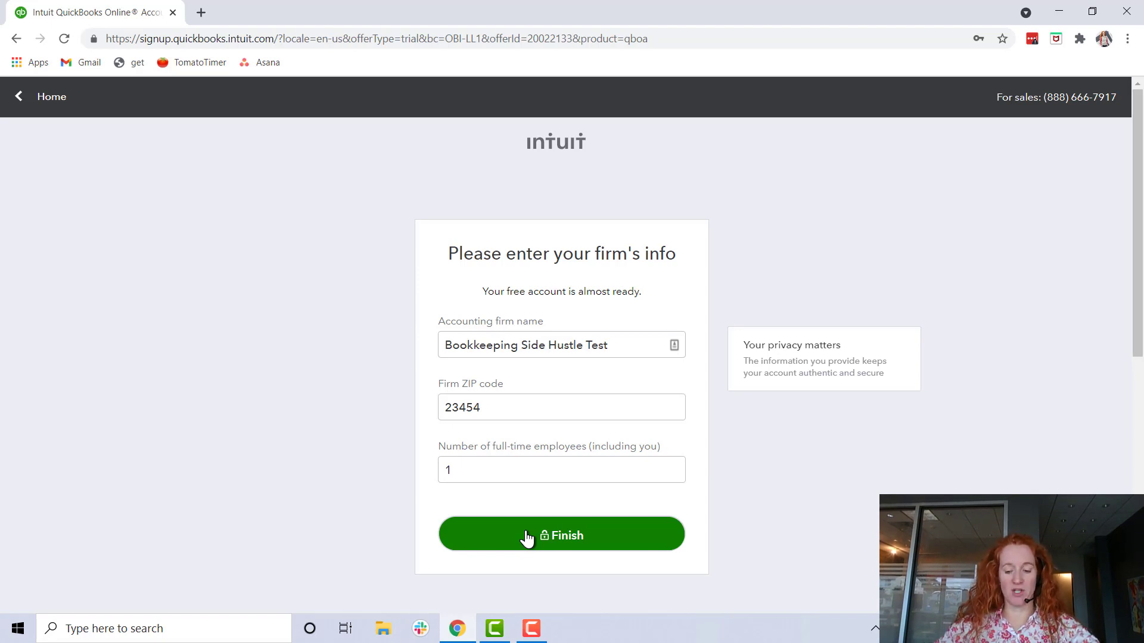
{"action": "left_click", "coordinate": [562, 534]}
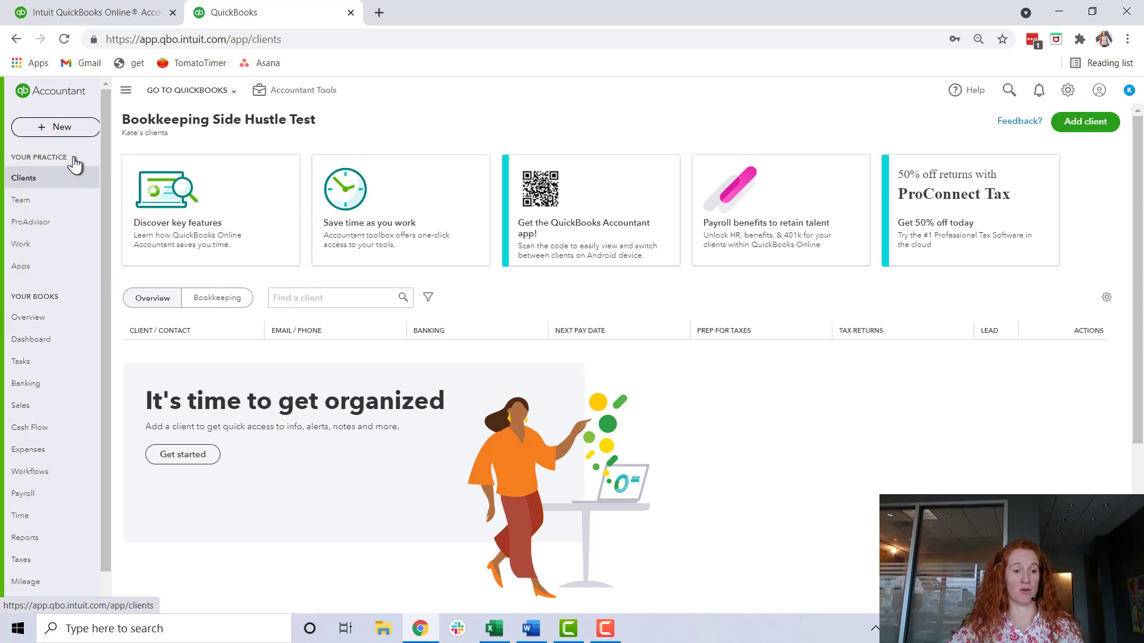
{"action": "mouse_move", "coordinate": [31, 221]}
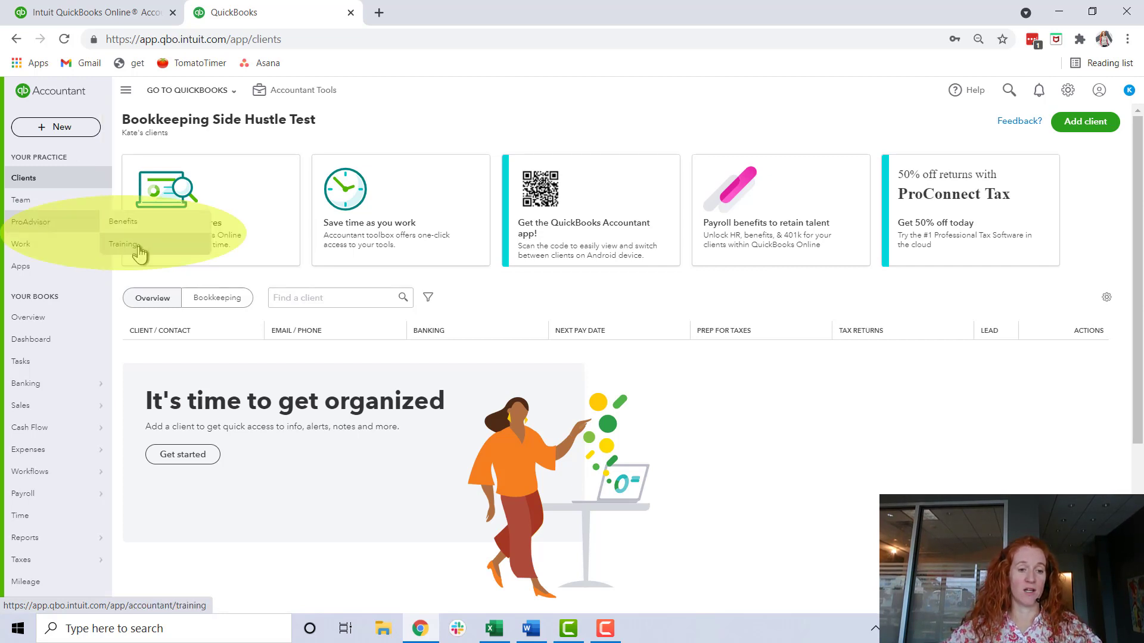
Go to ProAdvisor Training and browse the Introduction, Certification and Advanced Certification courses
{"action": "left_click", "coordinate": [124, 244]}
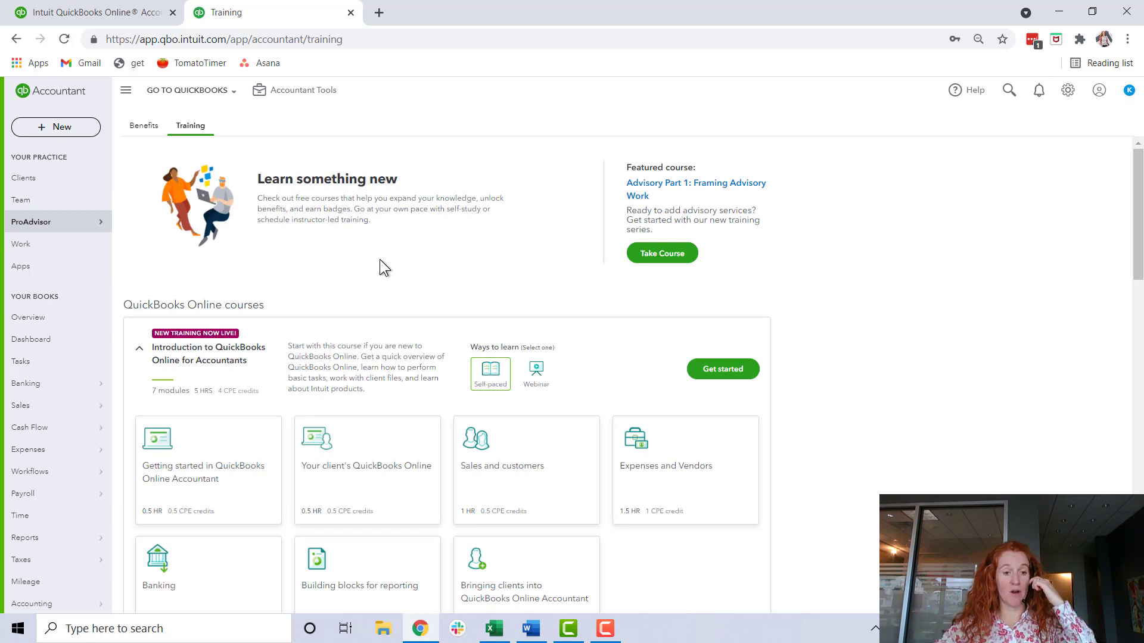
{"action": "mouse_move", "coordinate": [471, 260]}
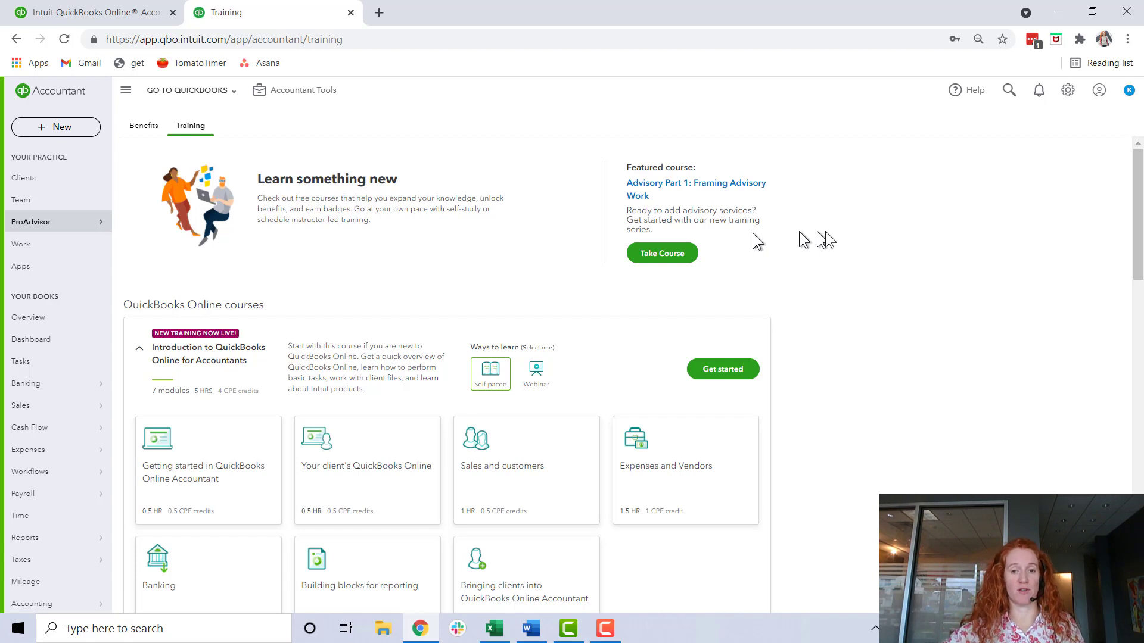
{"action": "scroll", "scroll_direction": "down", "scroll_amount": 3}
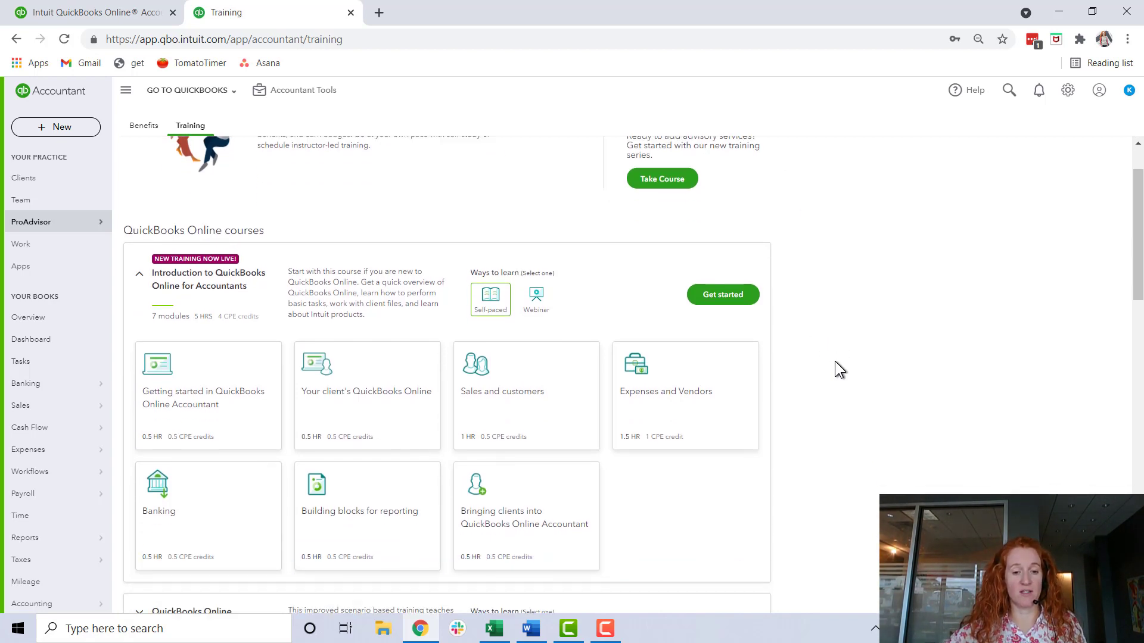
{"action": "scroll", "scroll_direction": "down", "scroll_amount": 3}
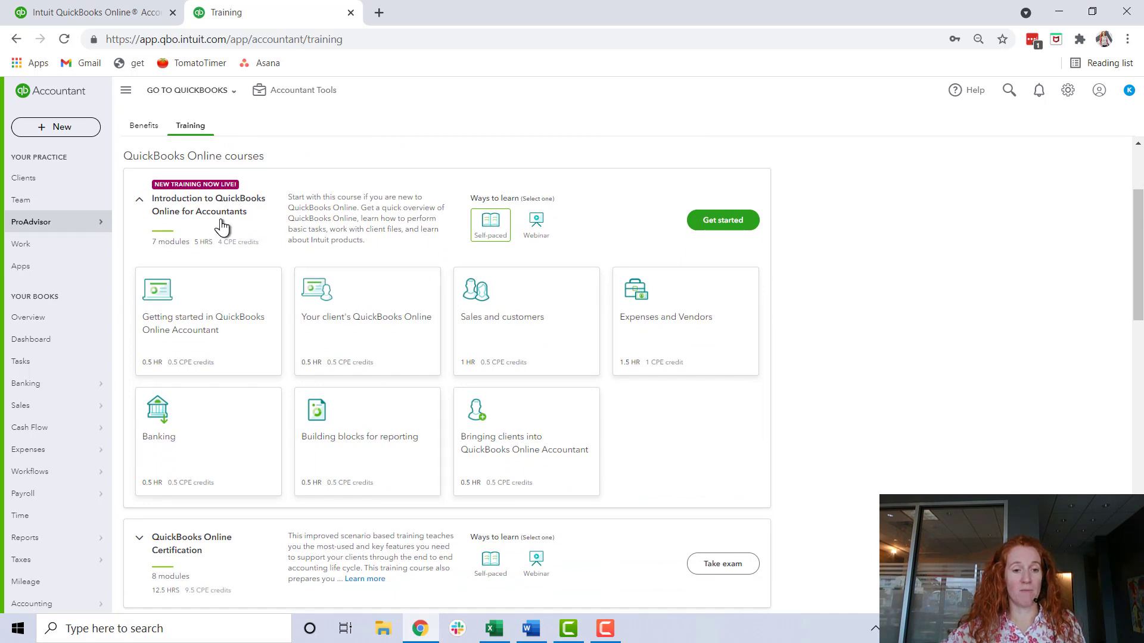
{"action": "mouse_move", "coordinate": [243, 225]}
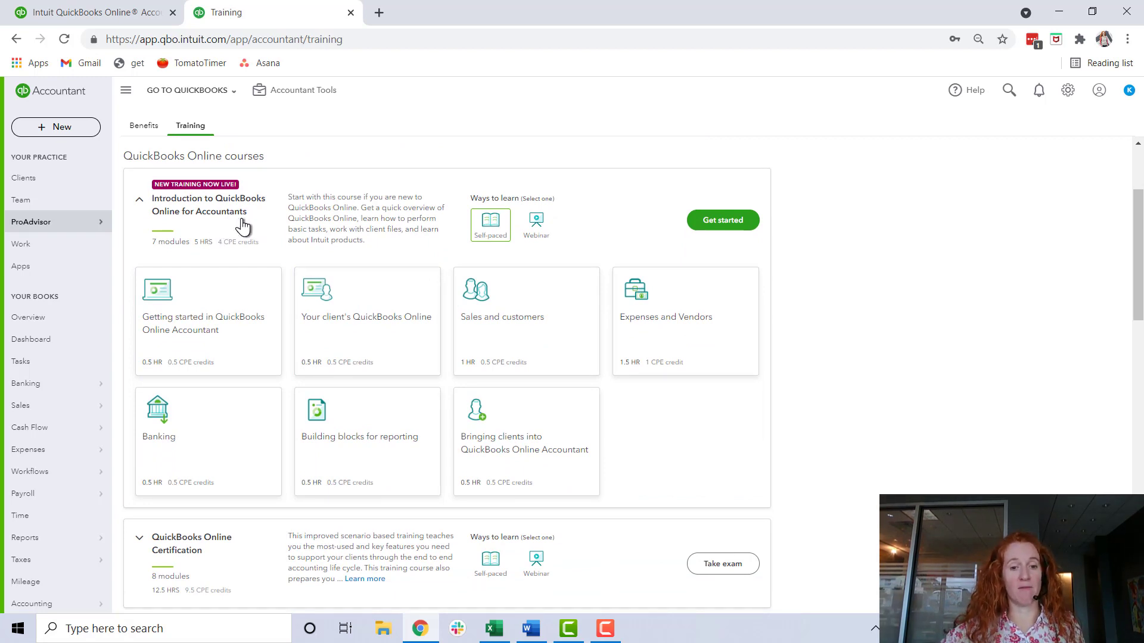
{"action": "mouse_move", "coordinate": [867, 348]}
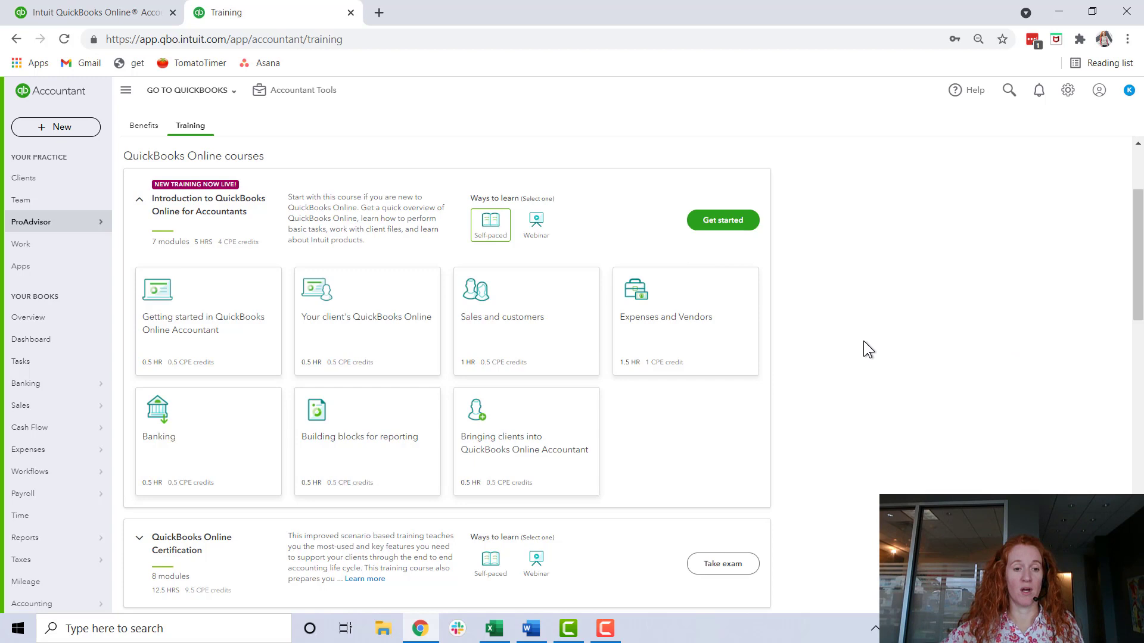
{"action": "mouse_move", "coordinate": [290, 285]}
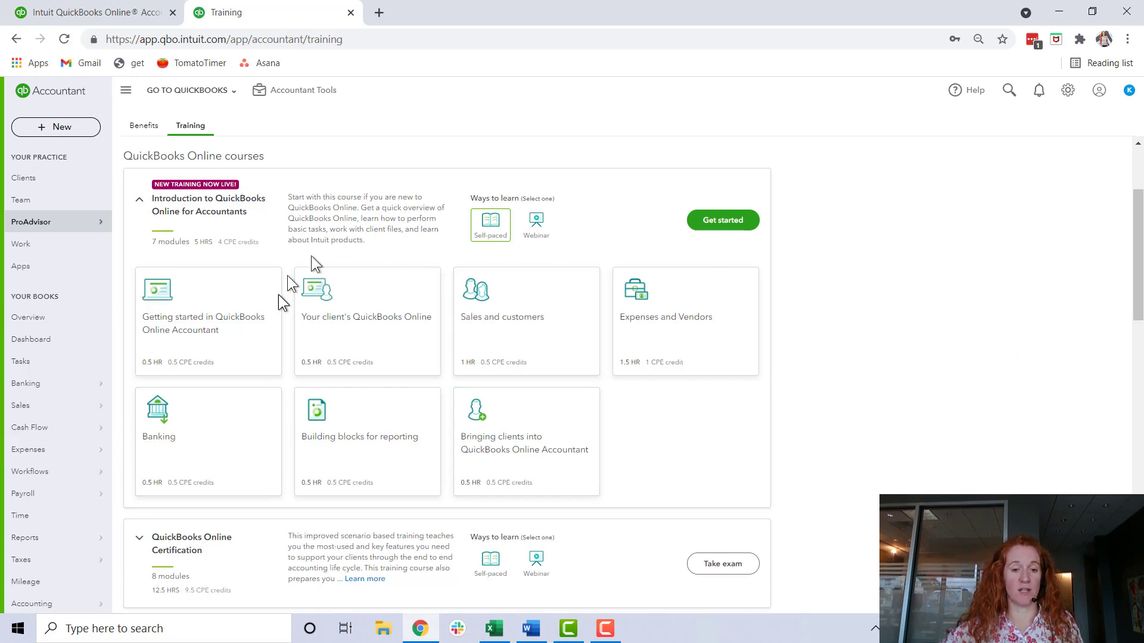
{"action": "scroll", "scroll_direction": "down", "scroll_amount": 3}
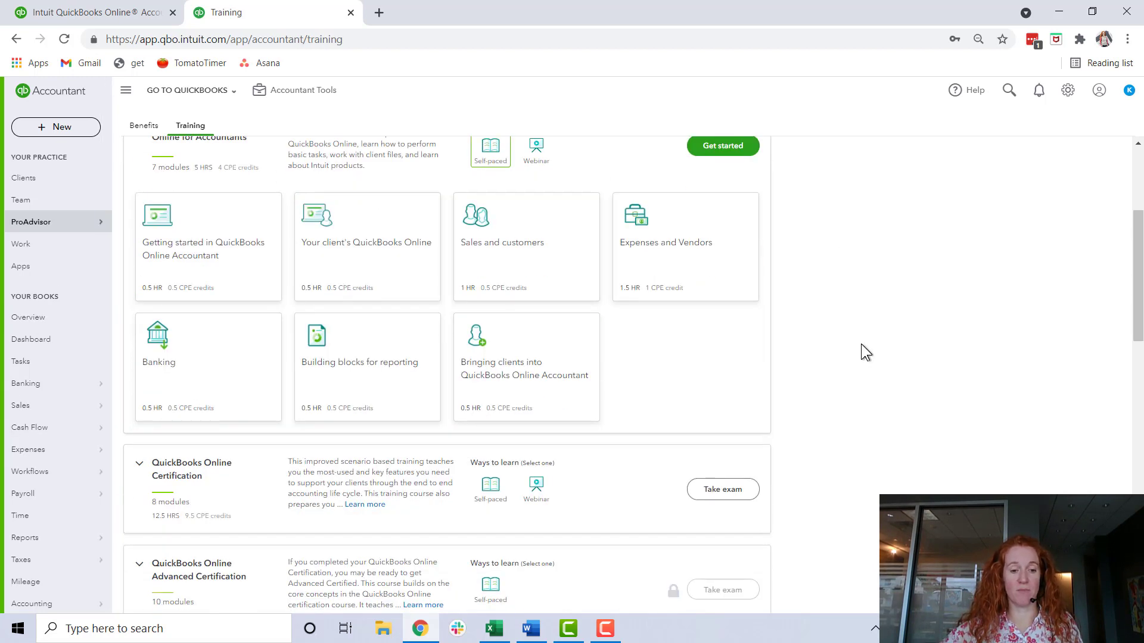
Expand QuickBooks Online Certification to show its eight modules with hours and CPE credits
{"action": "scroll", "scroll_direction": "down", "scroll_amount": 3}
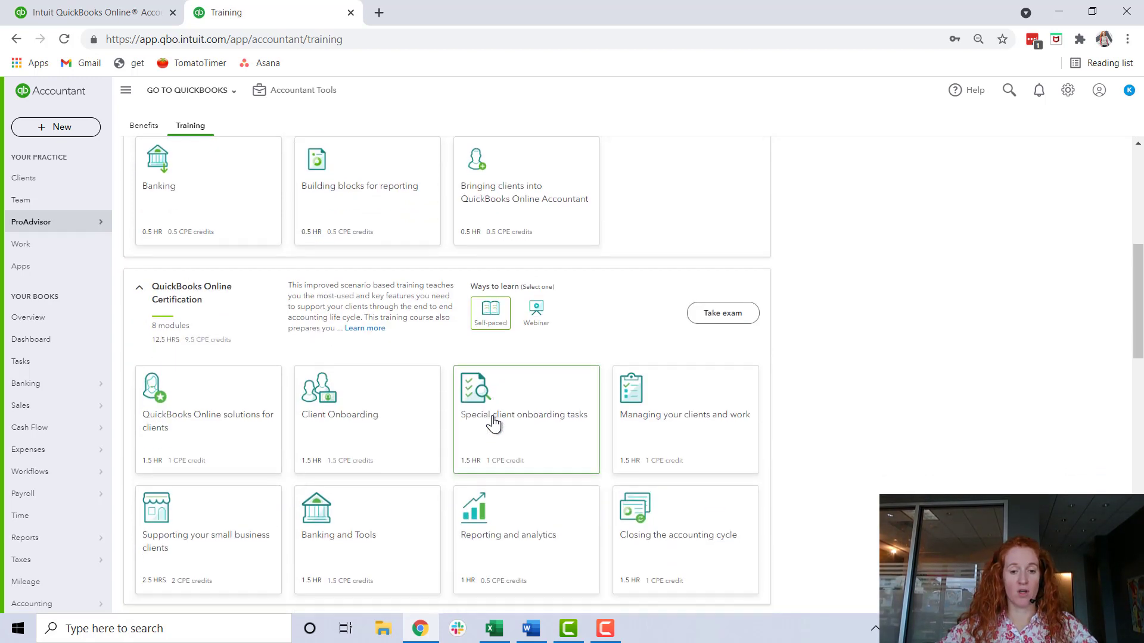
{"action": "scroll", "scroll_direction": "down", "scroll_amount": 3}
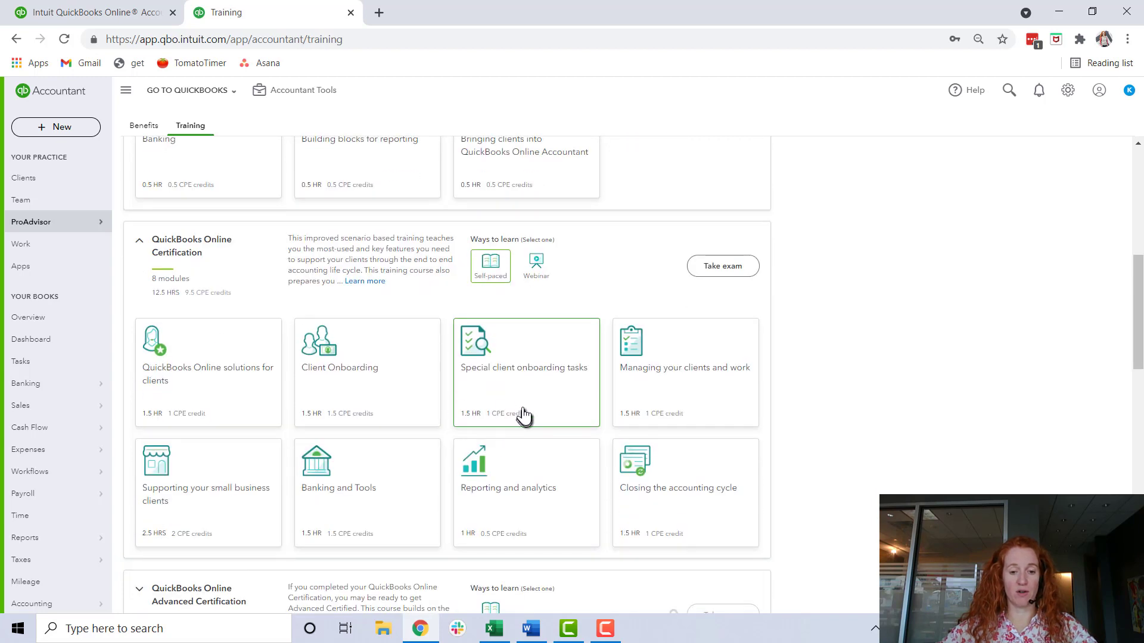
{"action": "mouse_move", "coordinate": [488, 442]}
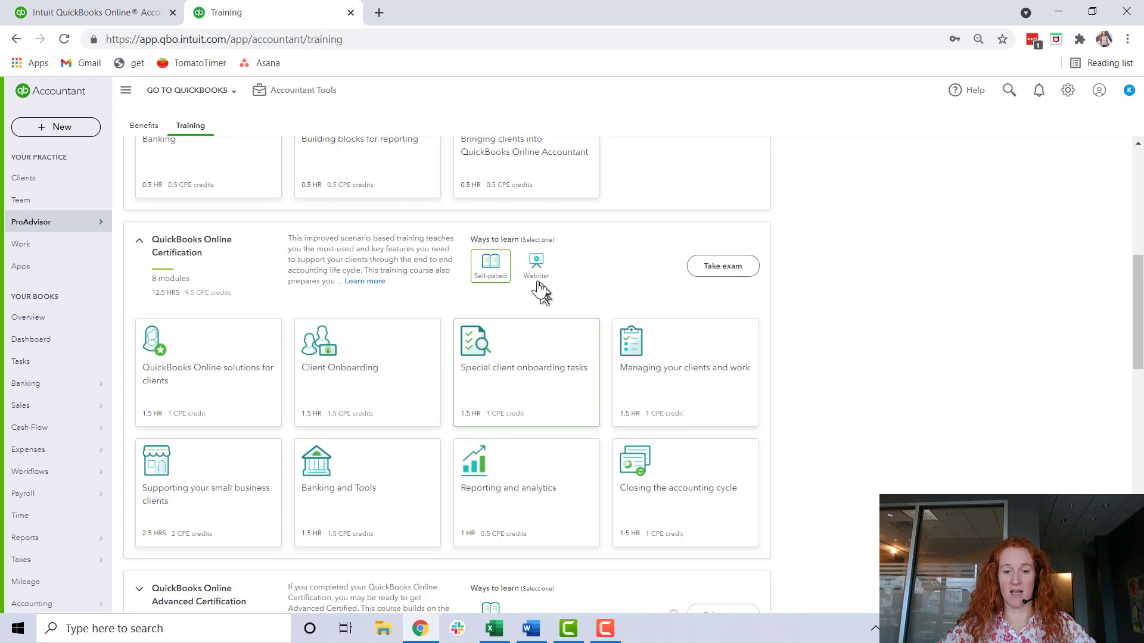
List the Certification exam-prep webinars scheduled for June 21 and June 30
{"action": "left_click", "coordinate": [536, 264]}
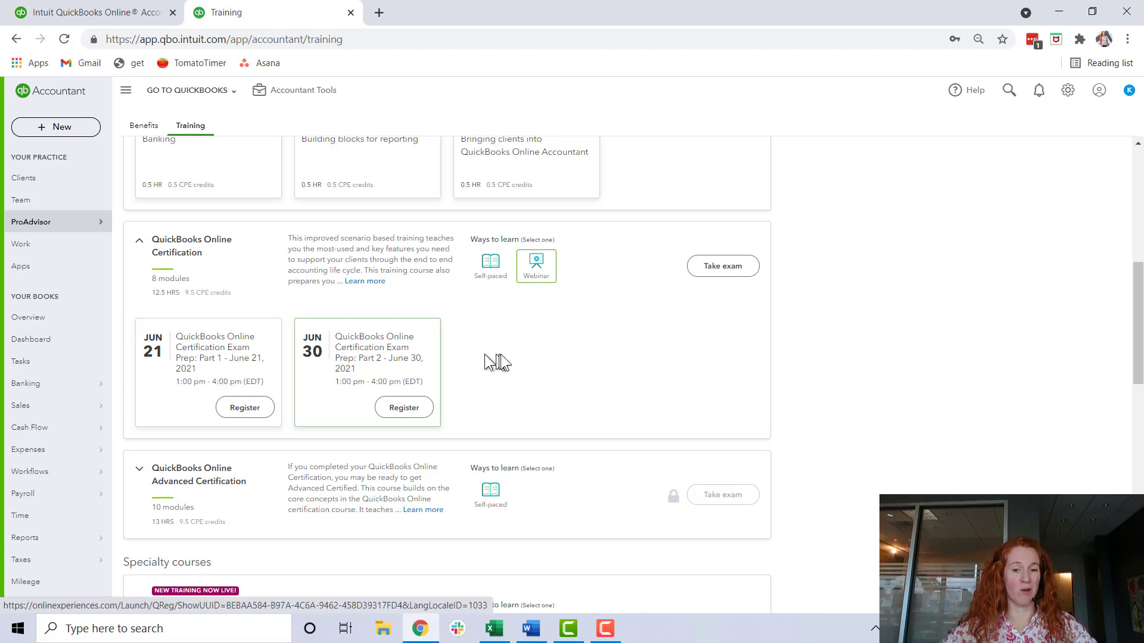
{"action": "mouse_move", "coordinate": [566, 355]}
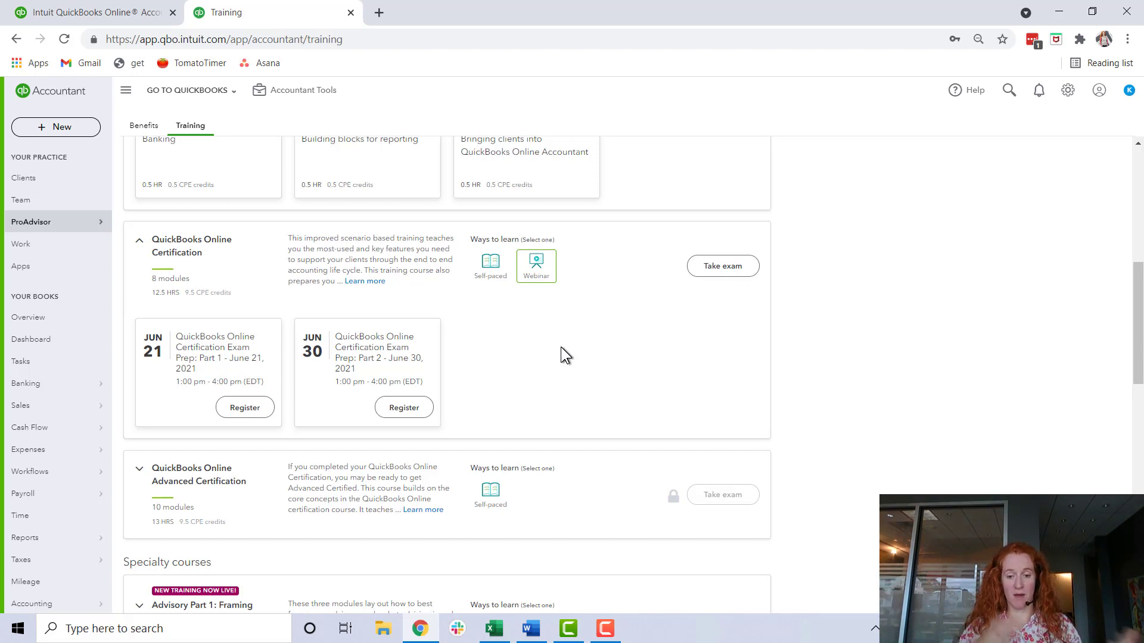
{"action": "mouse_move", "coordinate": [722, 273]}
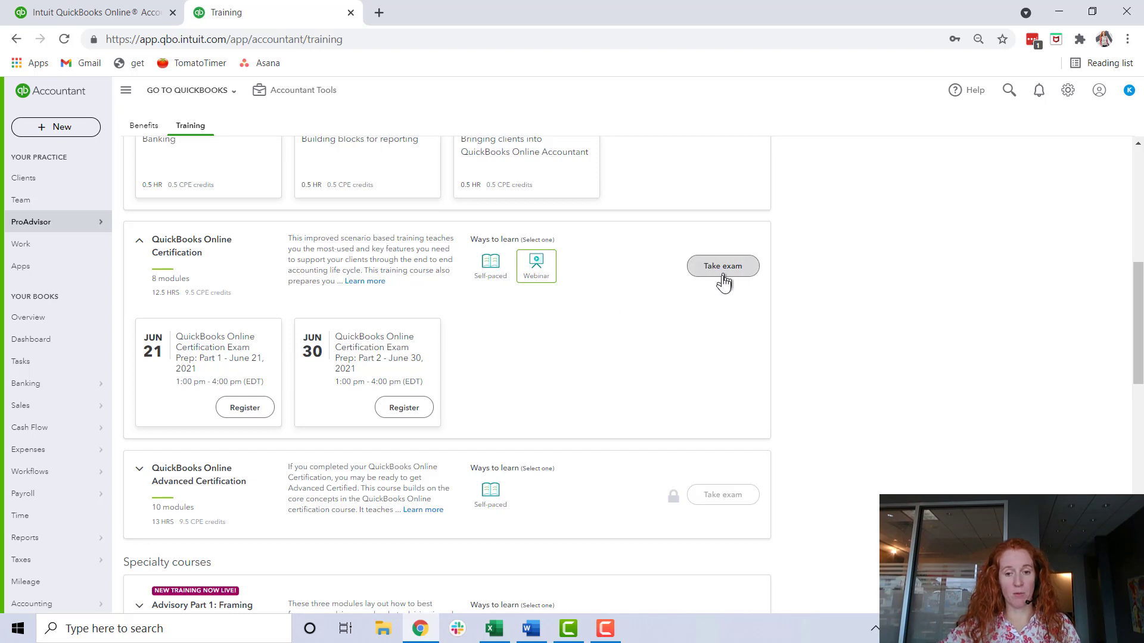
{"action": "mouse_move", "coordinate": [722, 266]}
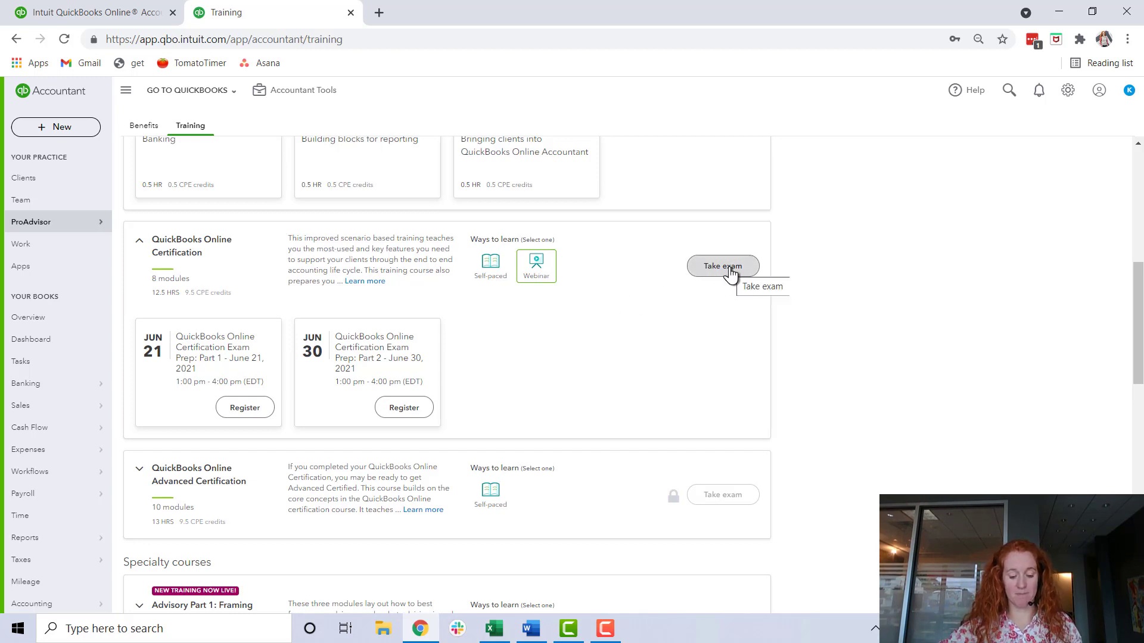
{"action": "mouse_move", "coordinate": [659, 323]}
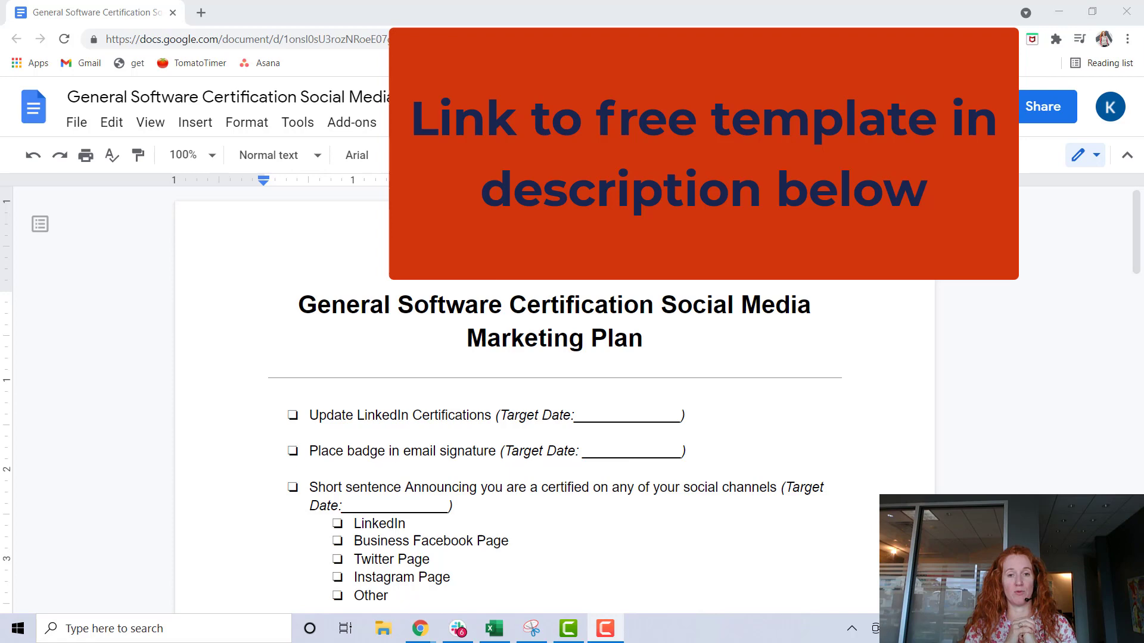
{"action": "scroll", "scroll_direction": "down", "scroll_amount": 3}
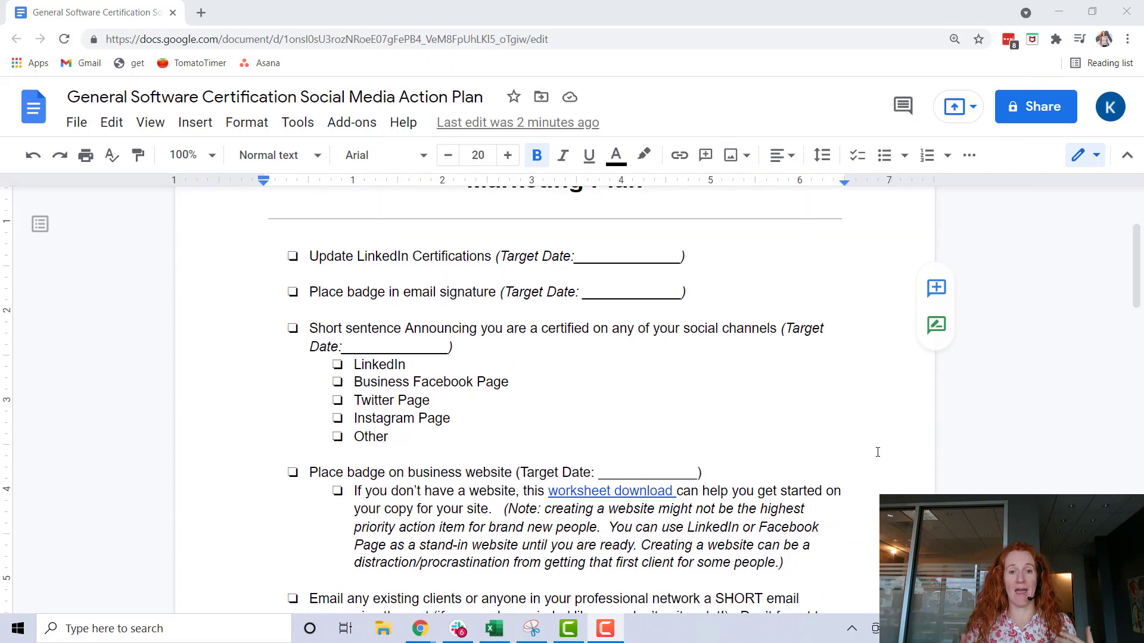
{"action": "scroll", "scroll_direction": "down", "scroll_amount": 3}
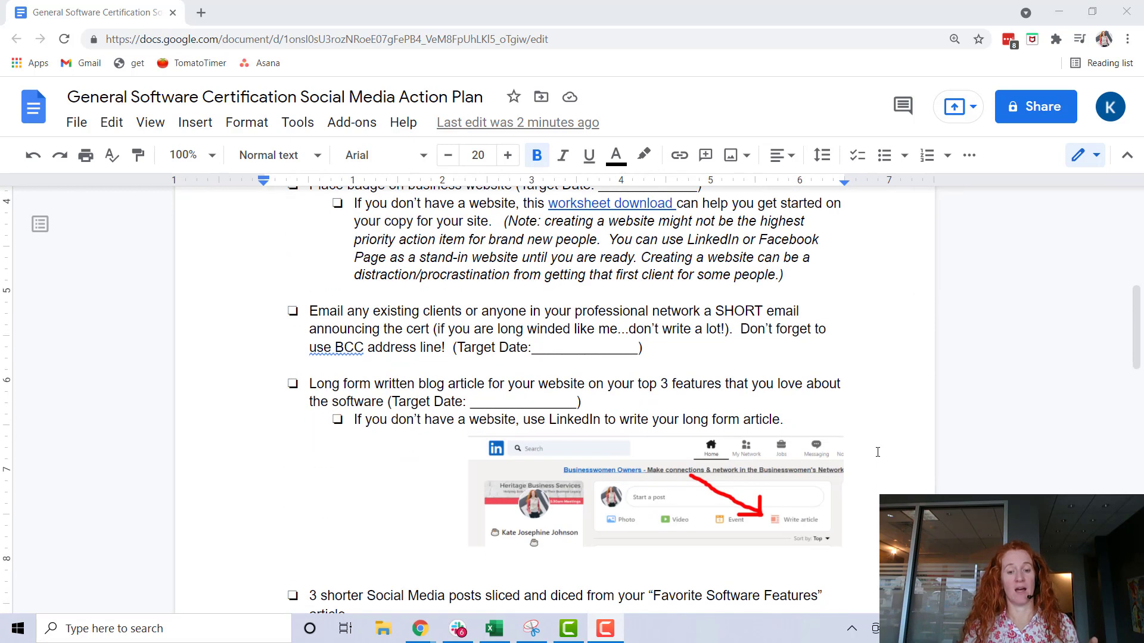
{"action": "scroll", "scroll_direction": "down", "scroll_amount": 3}
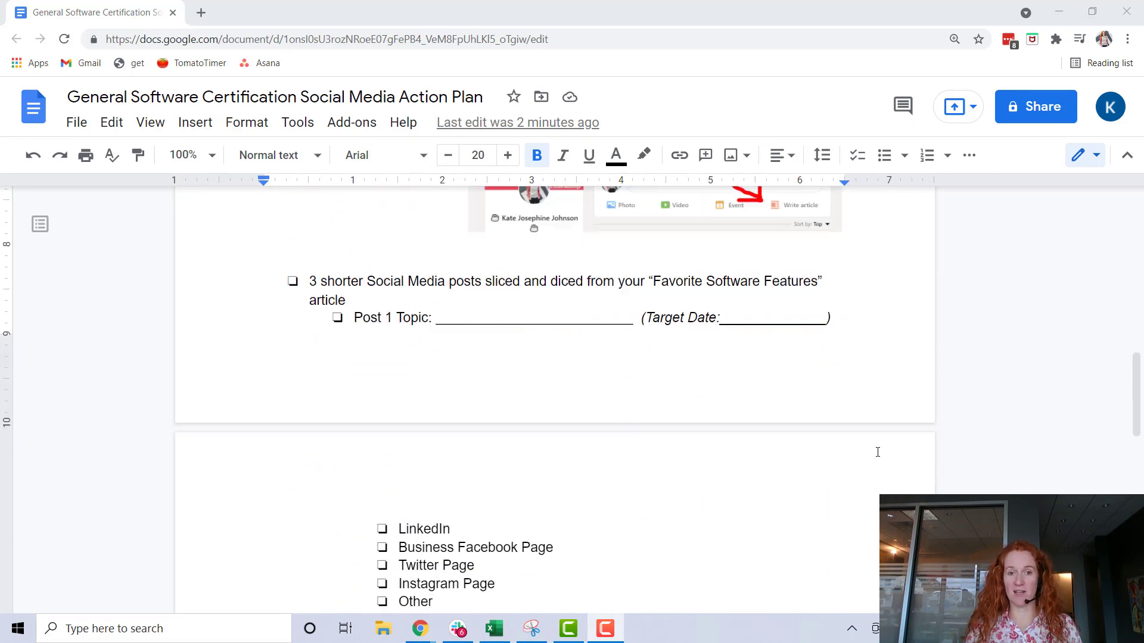
{"action": "scroll", "scroll_direction": "down", "scroll_amount": 3}
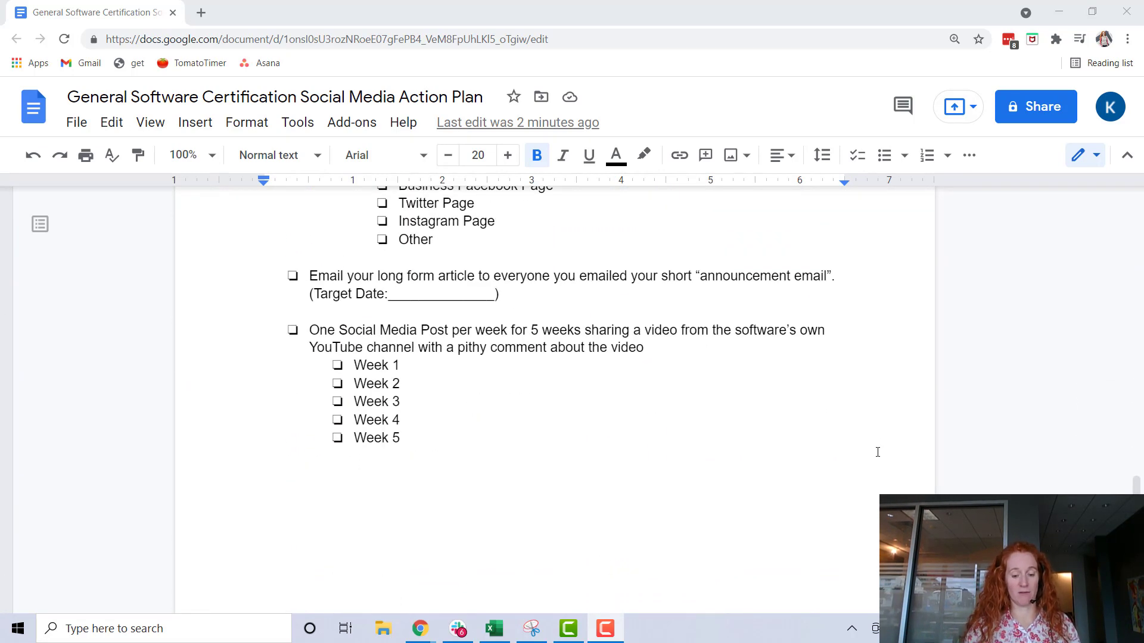